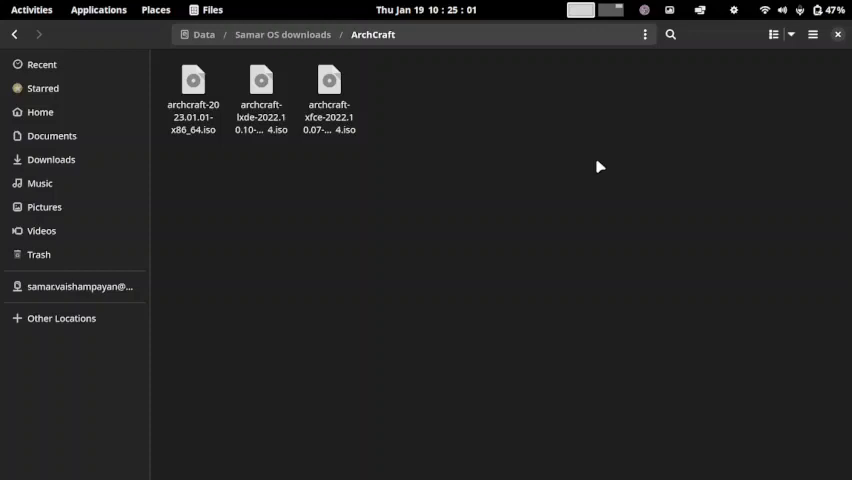
pyautogui.moveTo(238, 145)
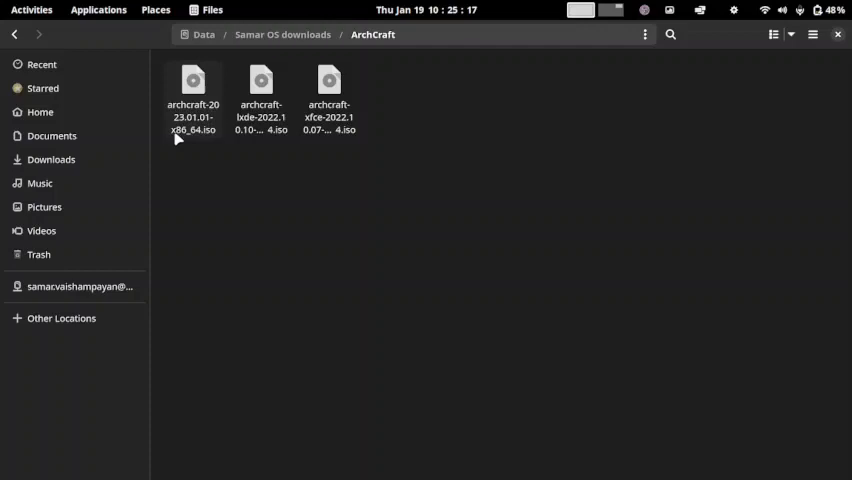
pyautogui.moveTo(195, 125)
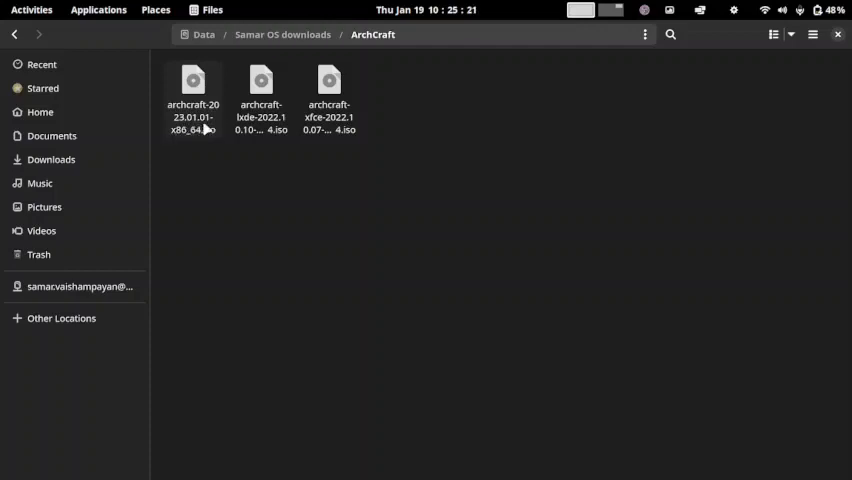
pyautogui.moveTo(261, 100)
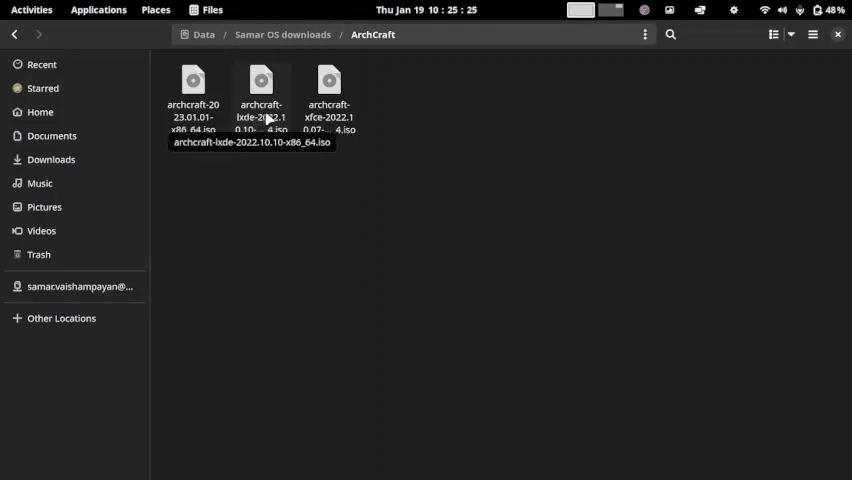
pyautogui.moveTo(329, 90)
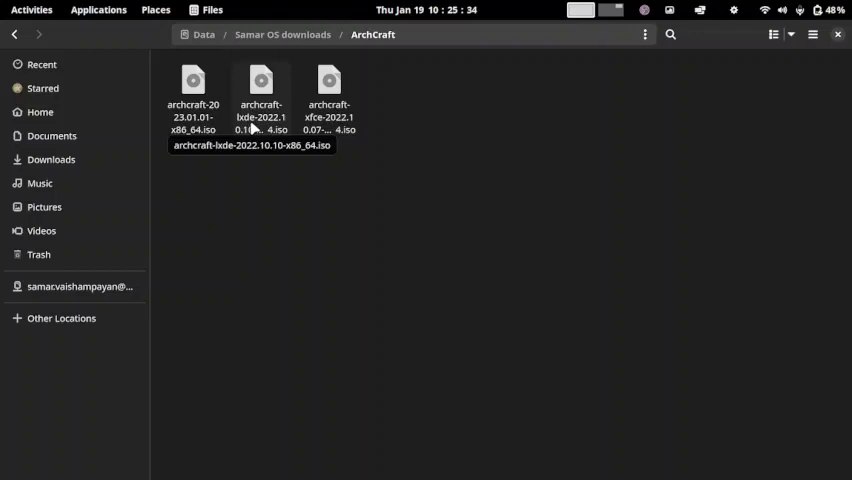
# Open archcraft-lxde-2022.10.10-x86_64.iso with GNOME Boxes from the file's context menu
pyautogui.rightClick(261, 90)
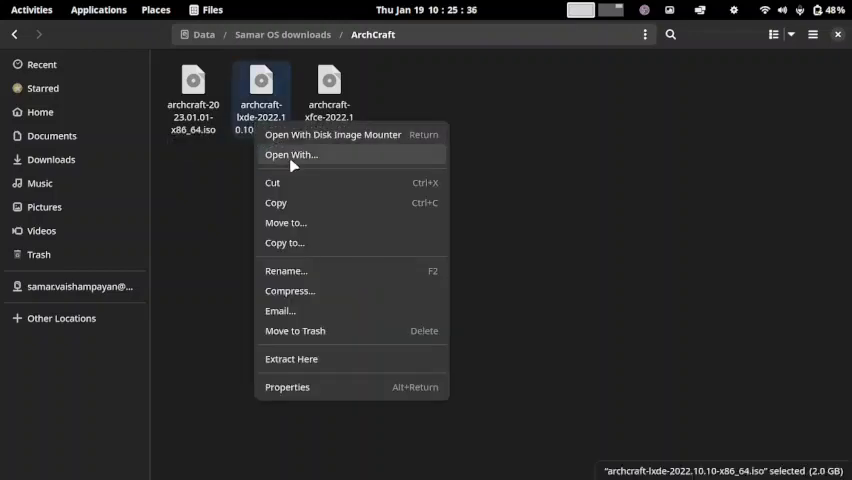
pyautogui.click(290, 154)
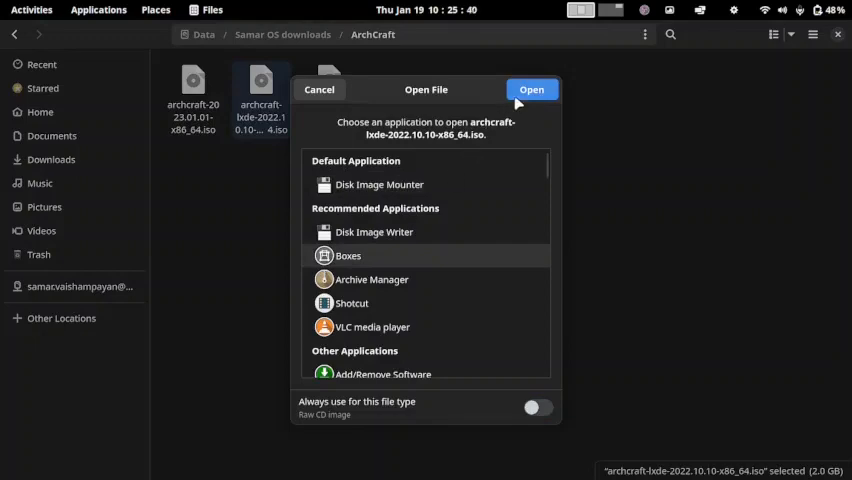
pyautogui.click(531, 89)
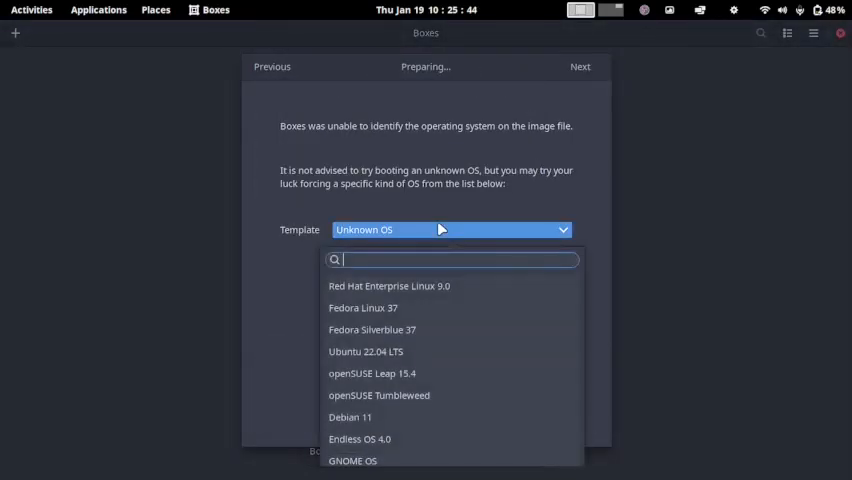
# Create the VM with the Arch Linux template and a 25 GiB storage limit
pyautogui.write('arch')
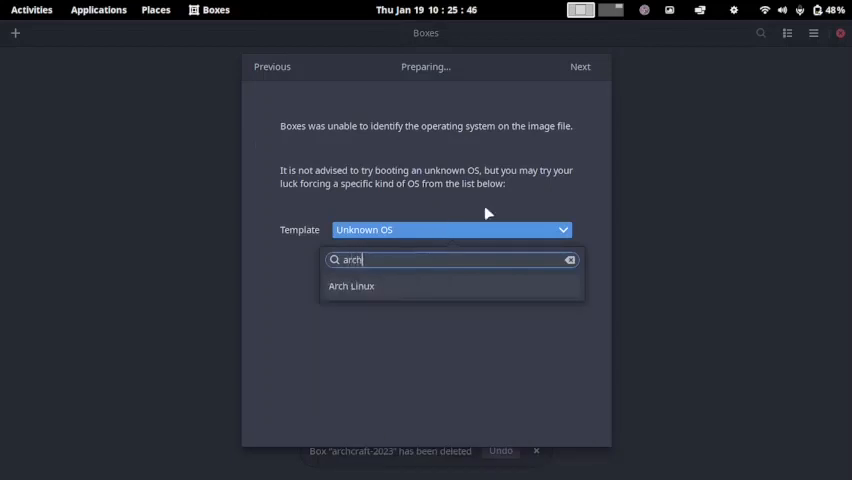
pyautogui.click(351, 286)
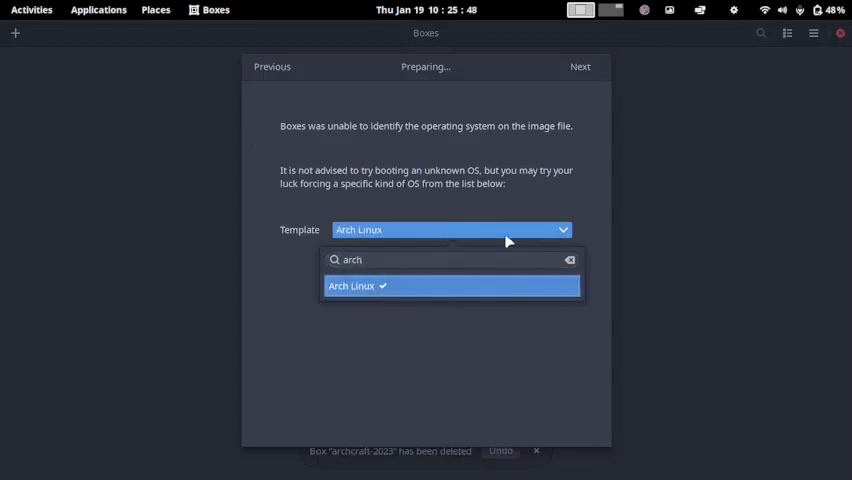
pyautogui.click(452, 286)
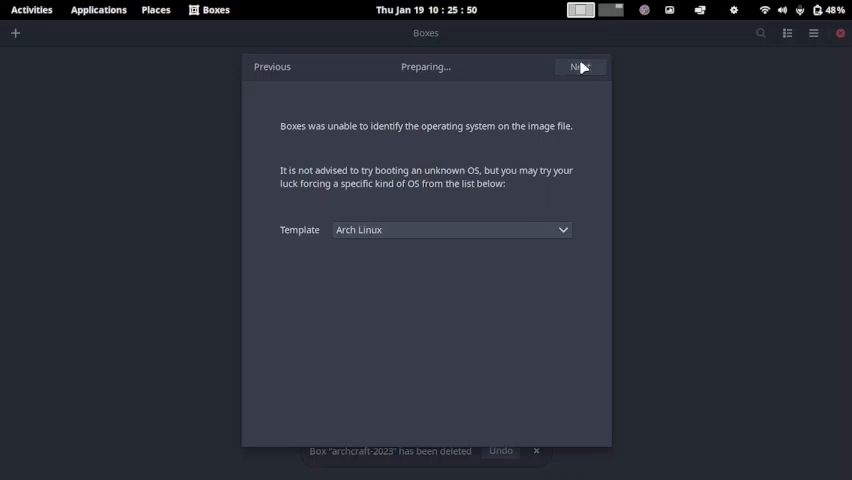
pyautogui.click(580, 66)
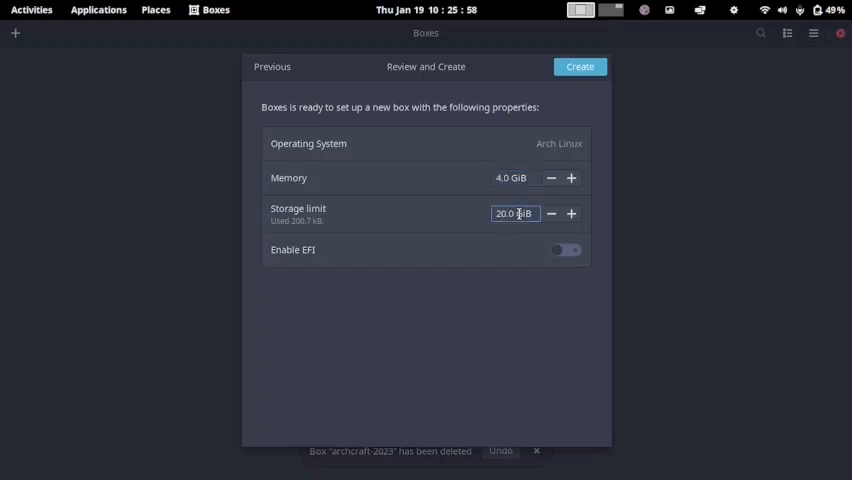
pyautogui.click(571, 213)
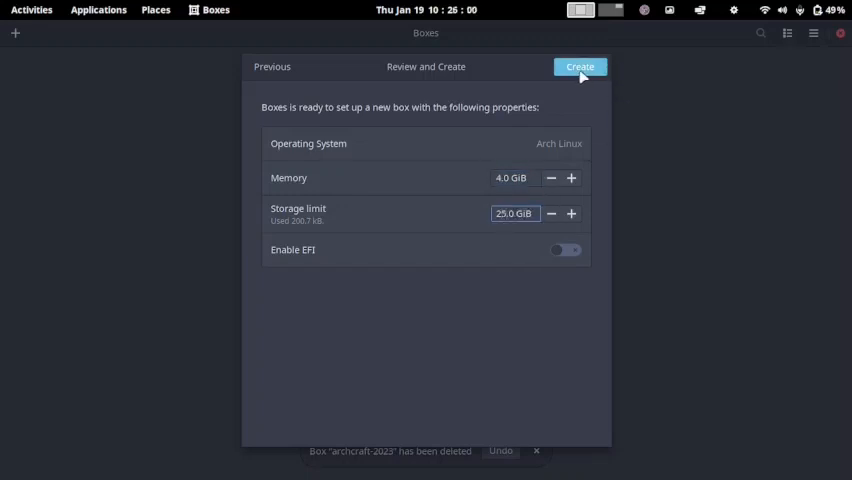
pyautogui.click(580, 66)
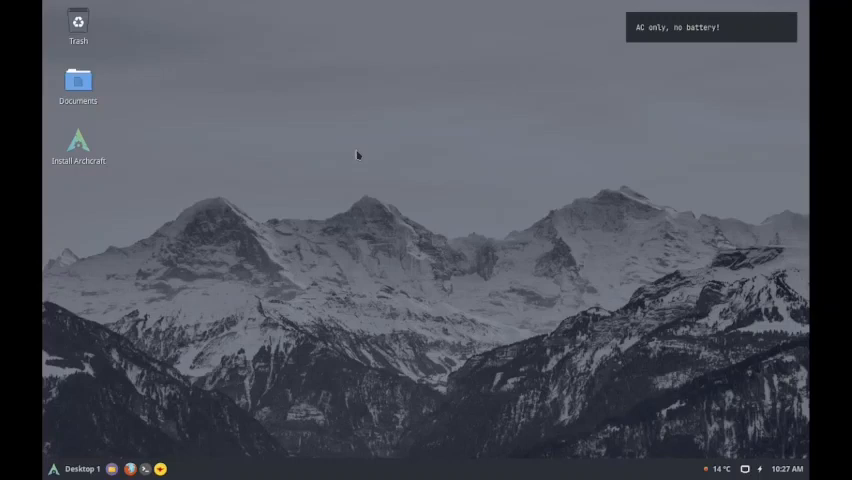
pyautogui.moveTo(223, 98)
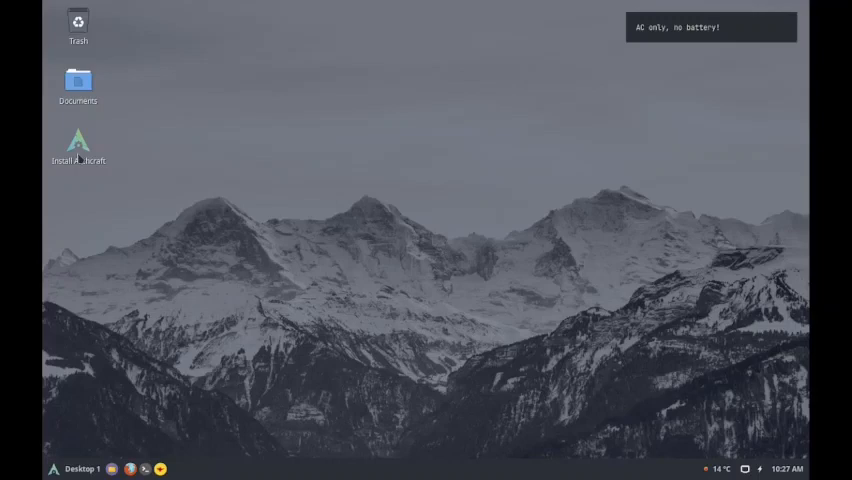
pyautogui.moveTo(78, 155)
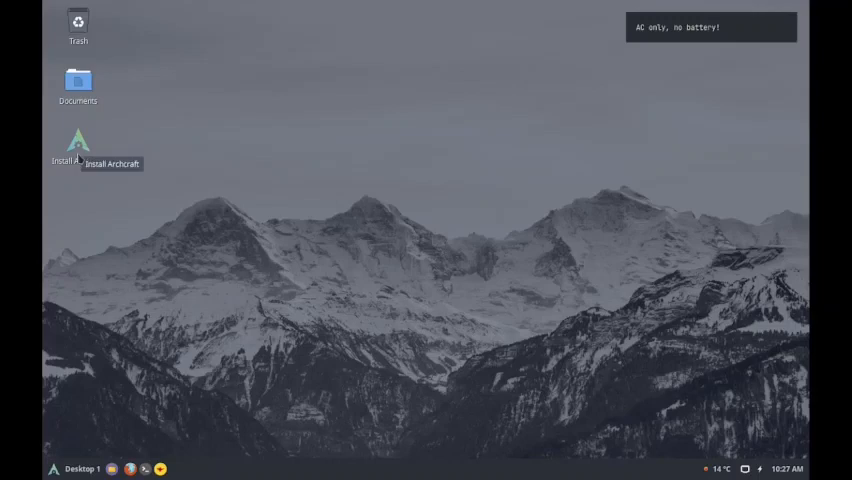
# Run the Install Archcraft desktop script directly with Execute
pyautogui.doubleClick(78, 140)
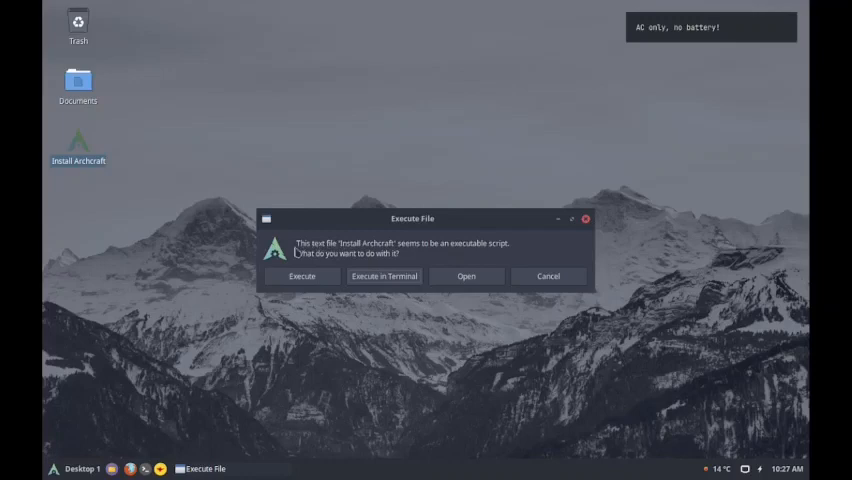
pyautogui.moveTo(343, 252)
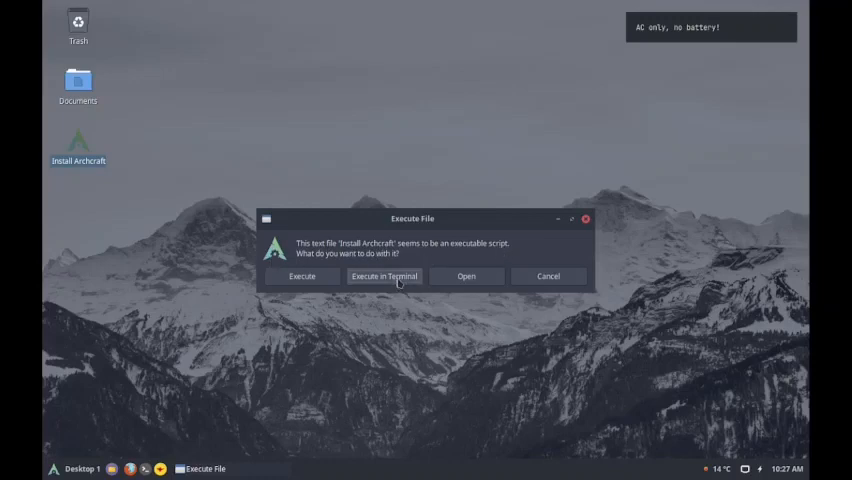
pyautogui.moveTo(301, 280)
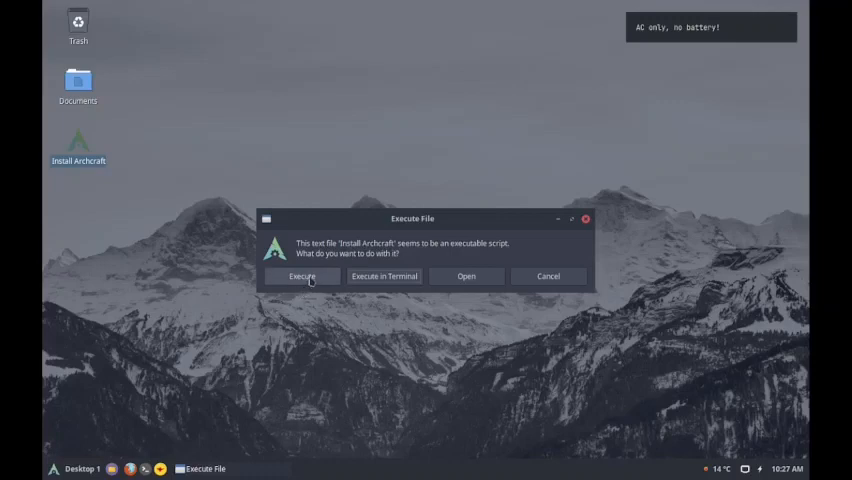
pyautogui.moveTo(302, 277)
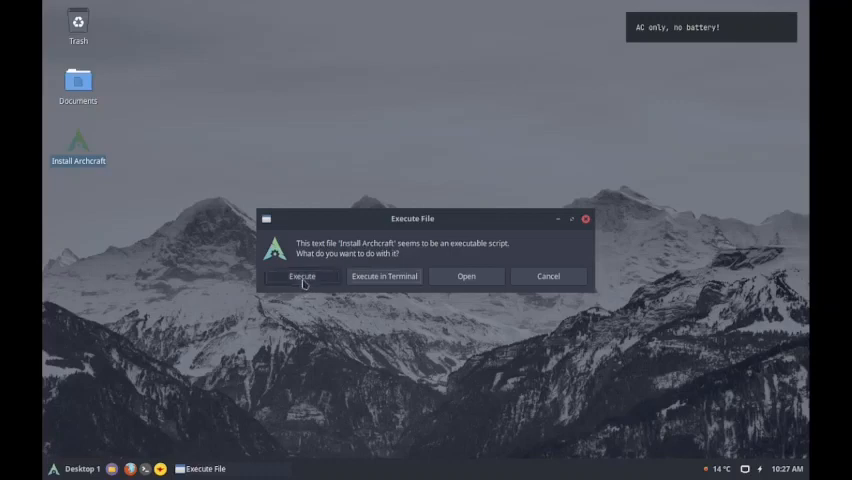
pyautogui.click(301, 276)
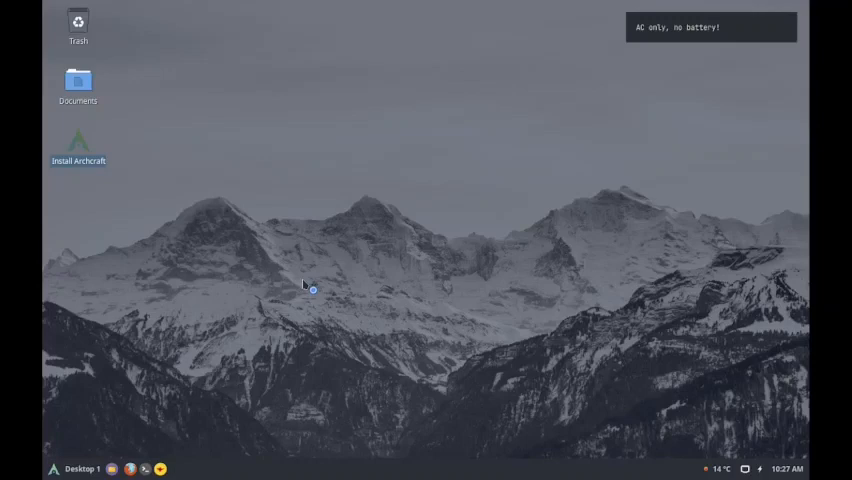
# Pass the installer's welcome page and keep the Asia/Kolkata location
pyautogui.doubleClick(78, 140)
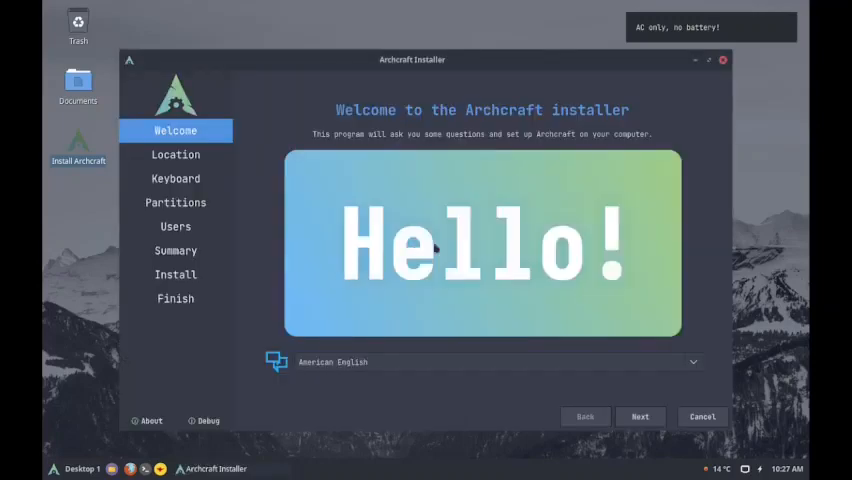
pyautogui.moveTo(650, 343)
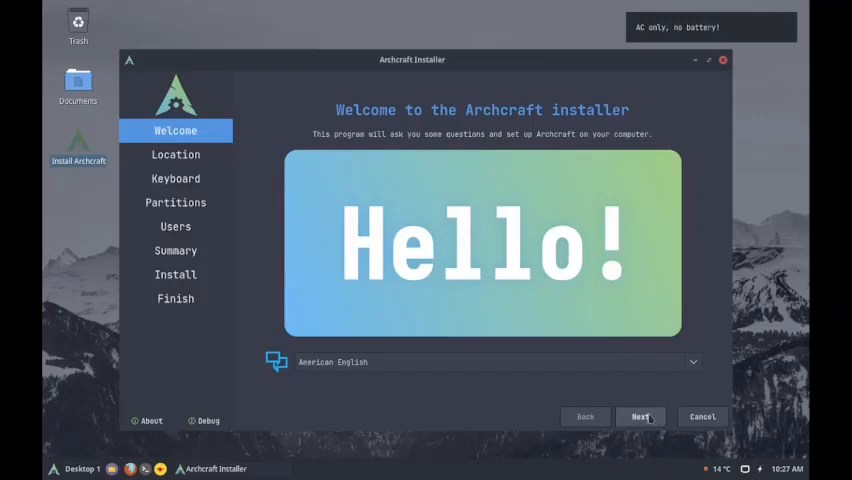
pyautogui.click(640, 417)
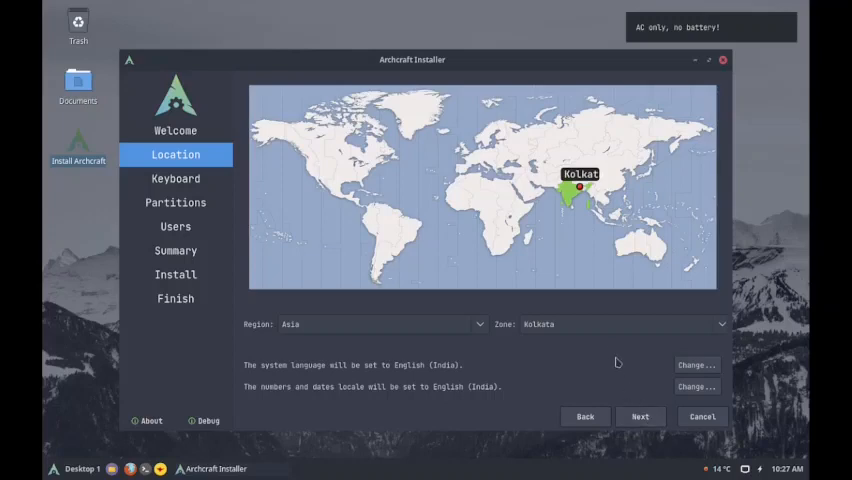
pyautogui.moveTo(607, 351)
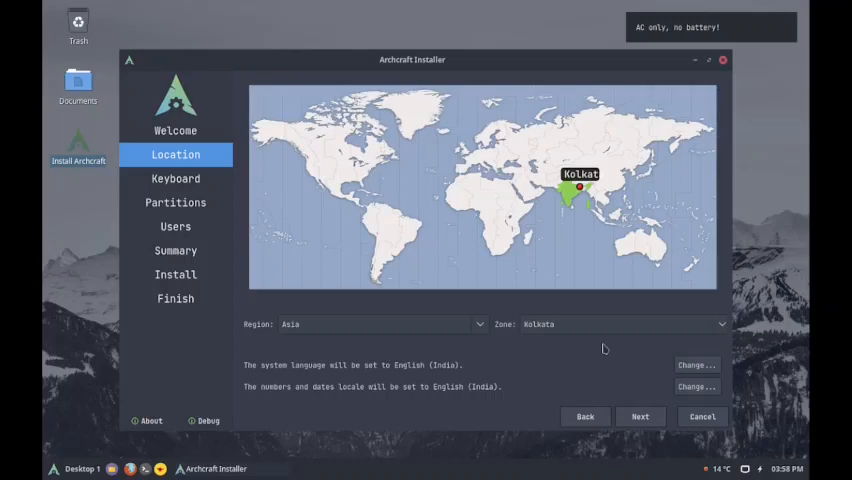
pyautogui.moveTo(487, 333)
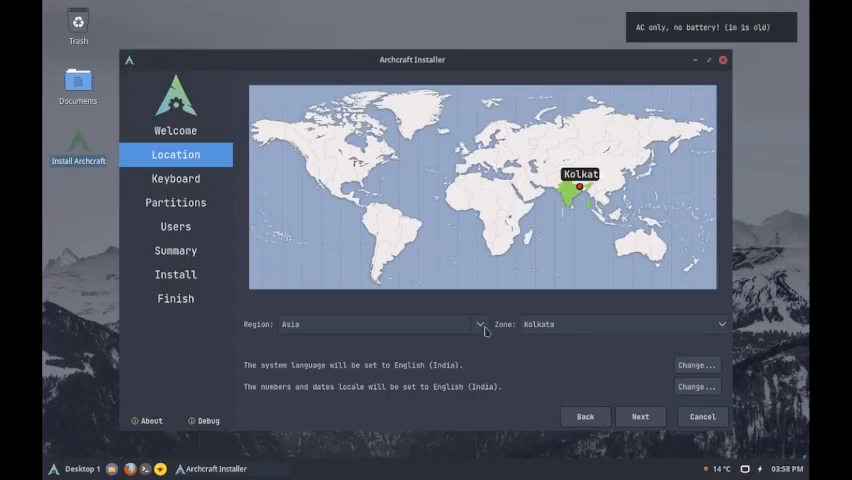
pyautogui.moveTo(499, 375)
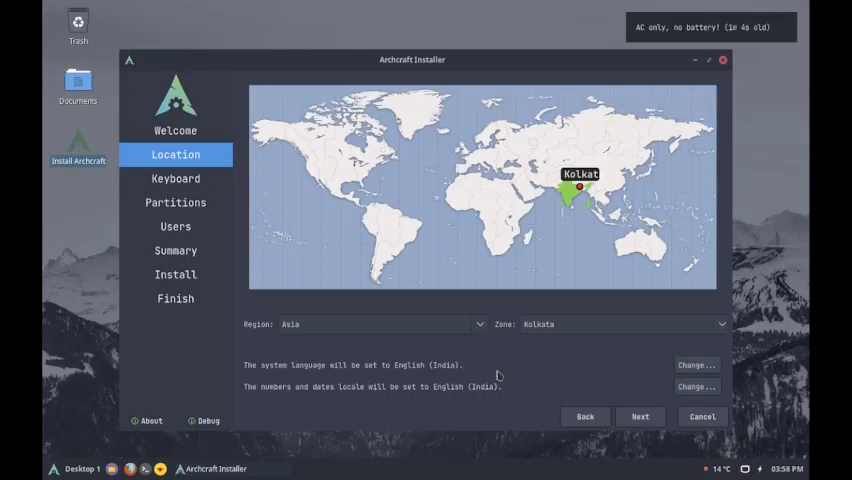
pyautogui.moveTo(622, 358)
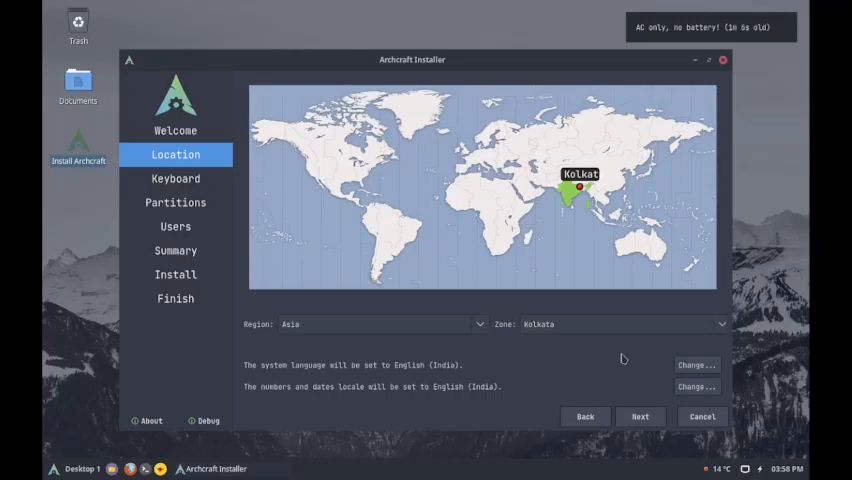
pyautogui.moveTo(255, 298)
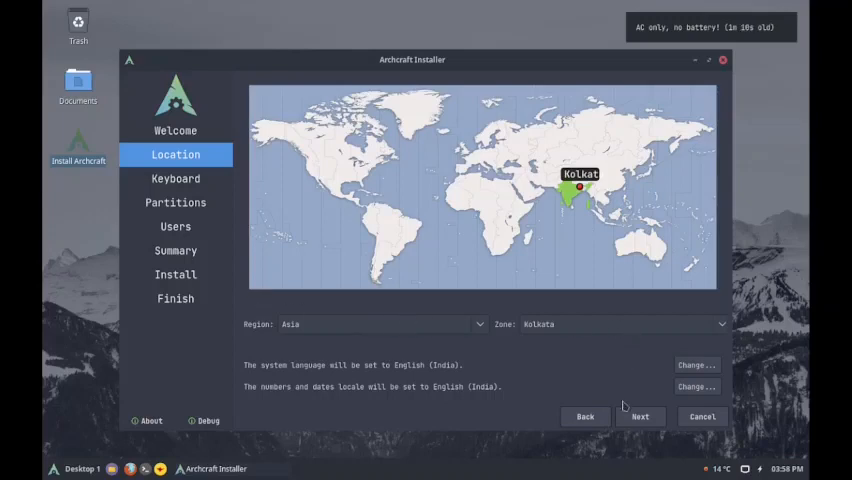
pyautogui.click(640, 416)
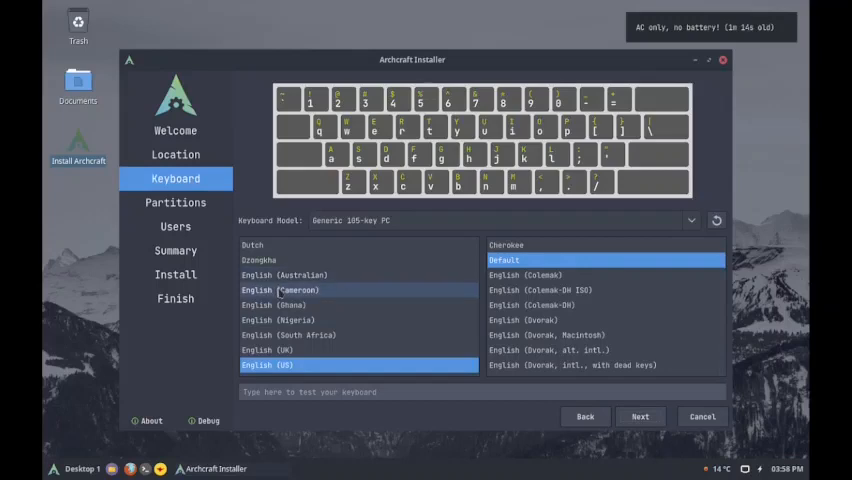
# Keep the English (US) default keyboard layout and move to partitioning
pyautogui.scroll(-3)
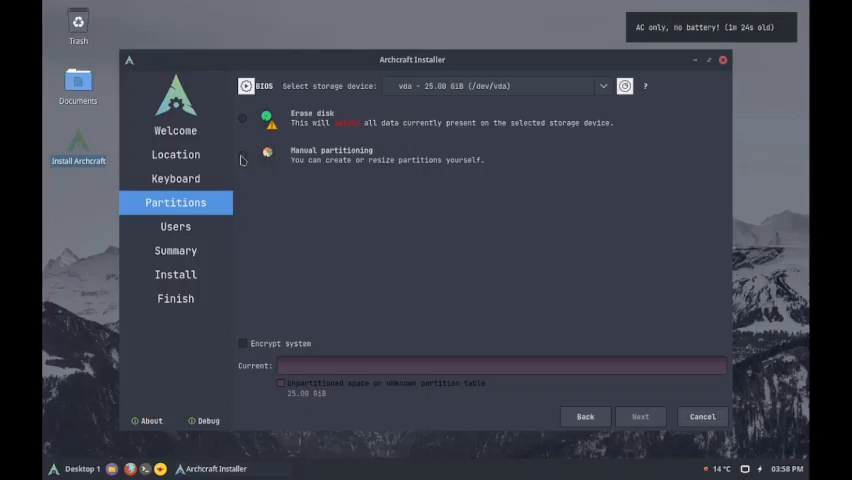
# Choose manual partitioning and create a new MBR partition table
pyautogui.click(242, 155)
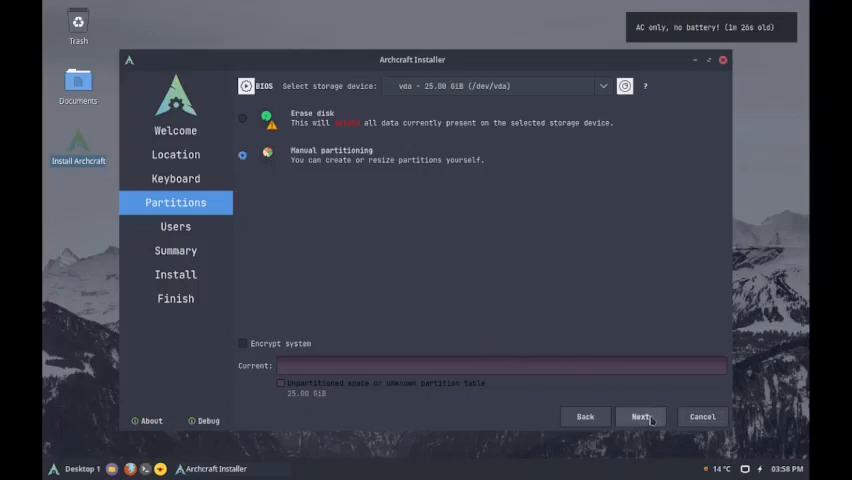
pyautogui.click(640, 417)
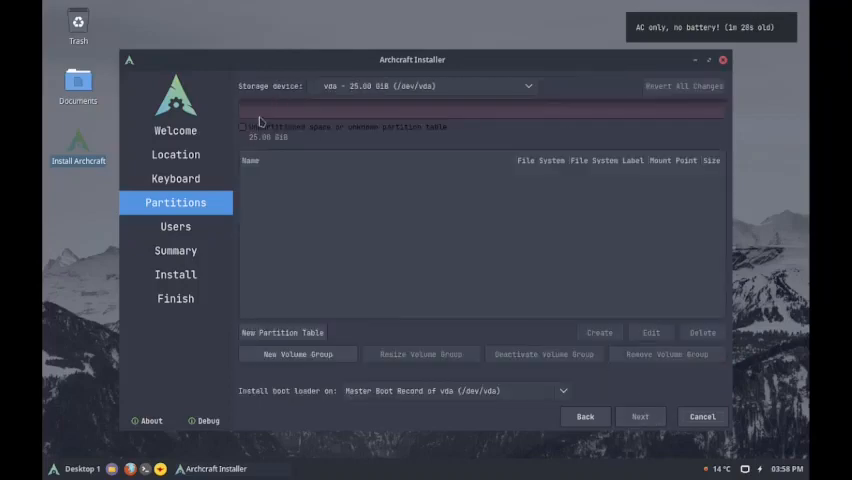
pyautogui.click(282, 332)
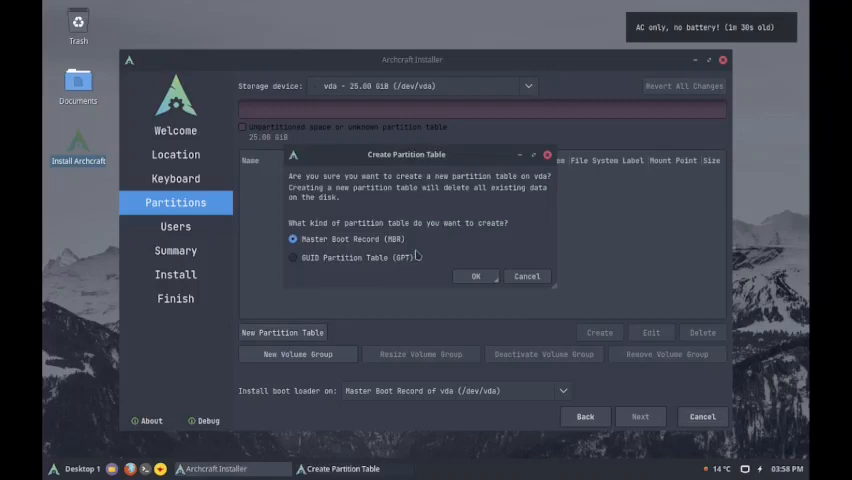
pyautogui.click(475, 276)
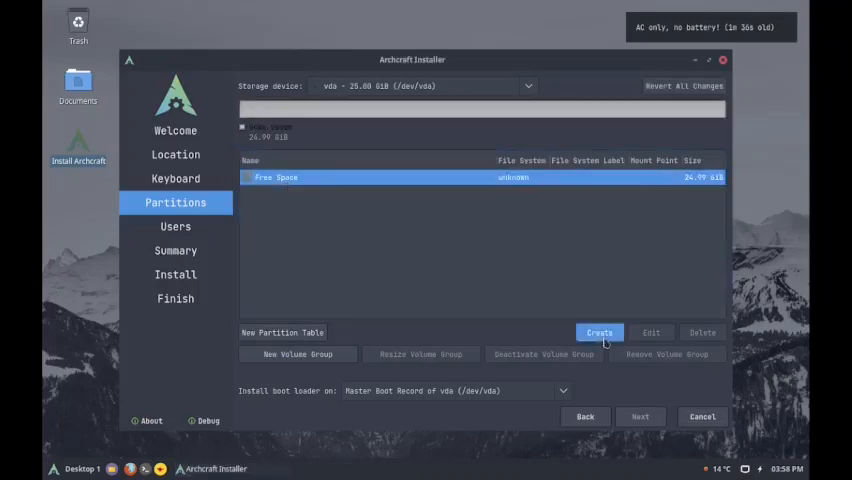
# Create a boot-flagged FAT32 partition at /boot, then reopen it for editing
pyautogui.click(599, 332)
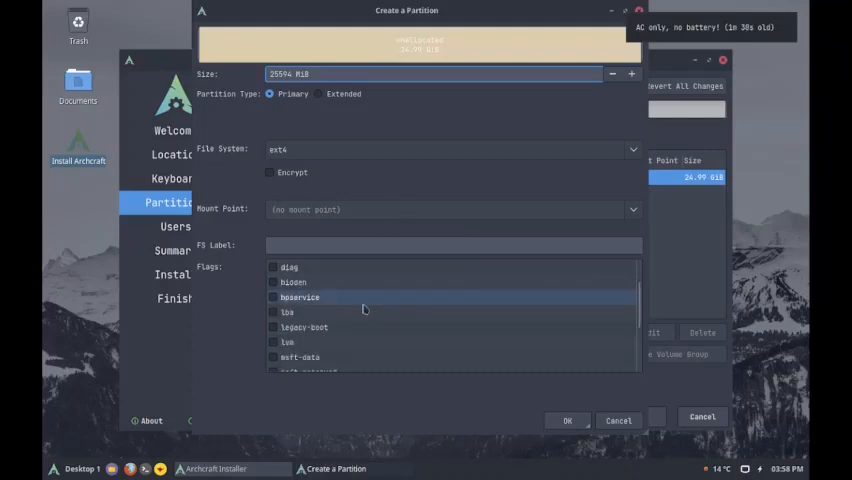
pyautogui.scroll(3)
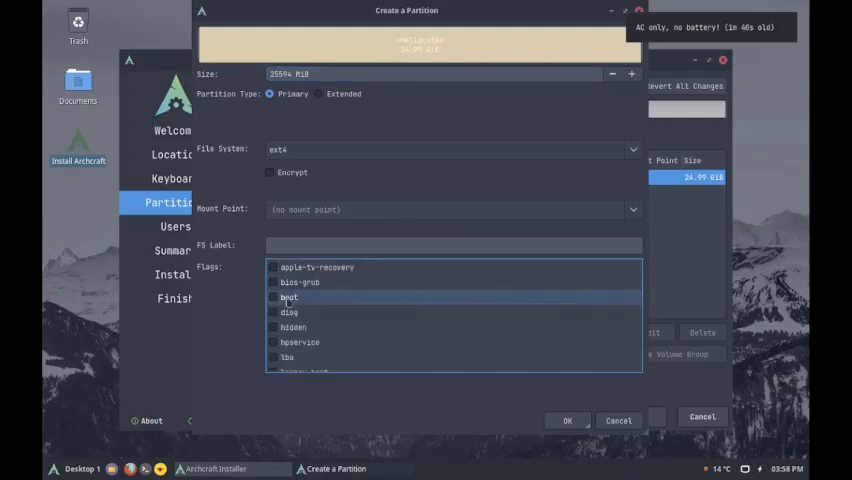
pyautogui.click(273, 297)
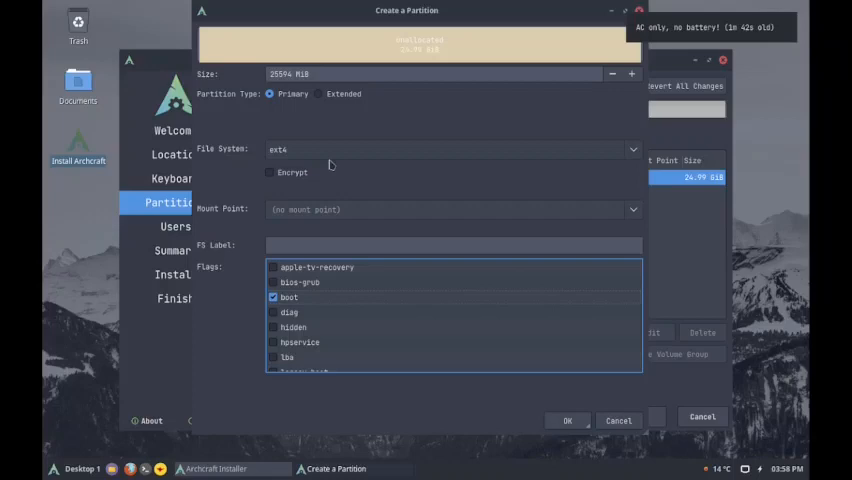
pyautogui.click(632, 149)
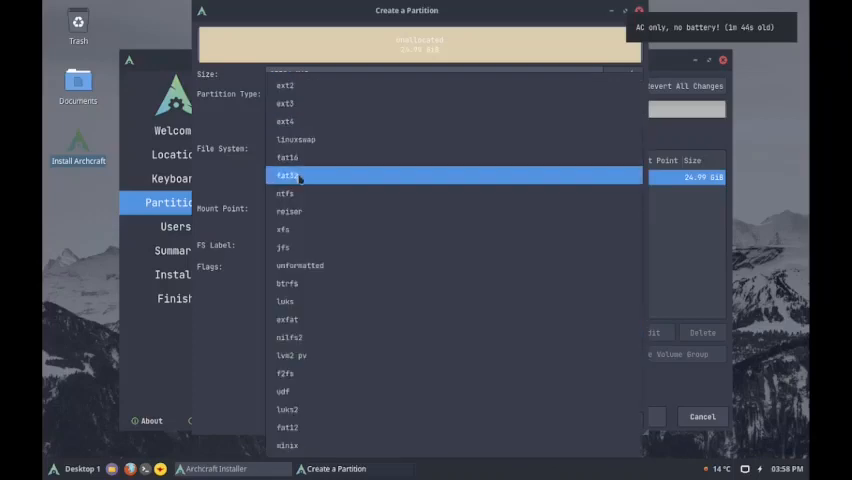
pyautogui.click(295, 176)
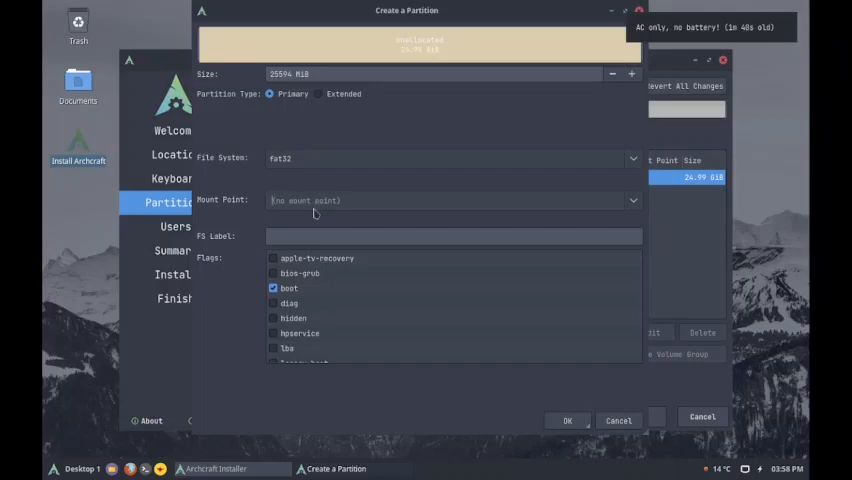
pyautogui.click(452, 200)
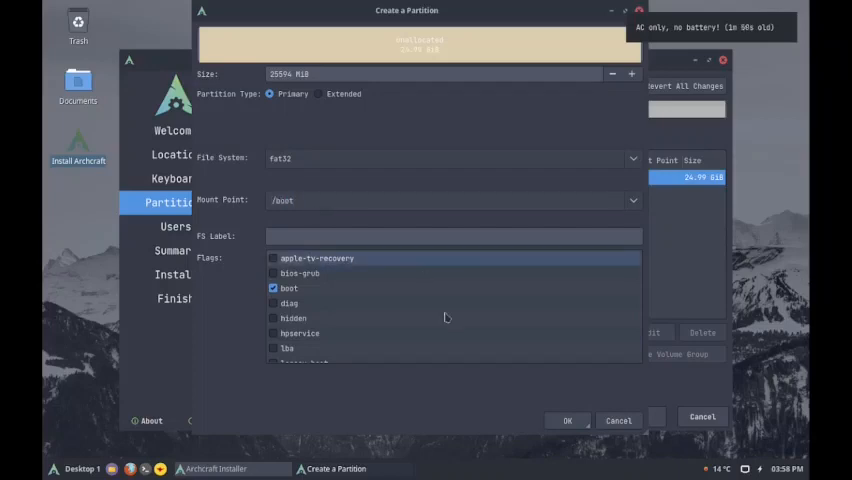
pyautogui.click(567, 420)
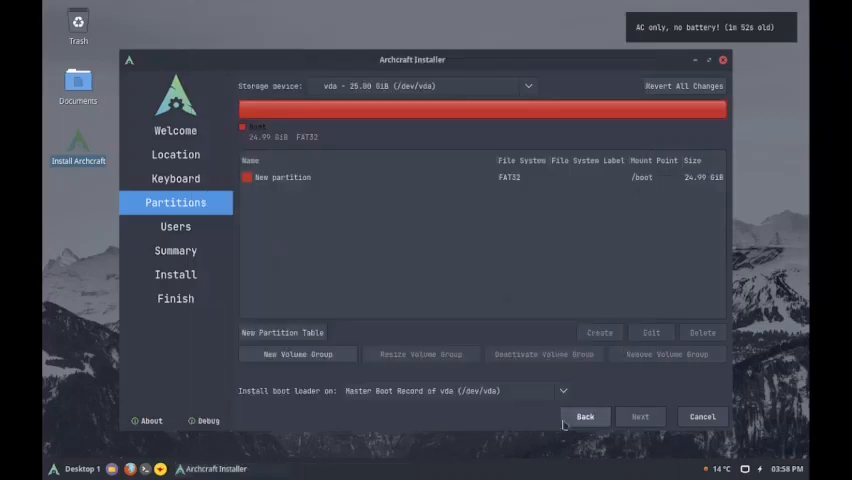
pyautogui.click(283, 177)
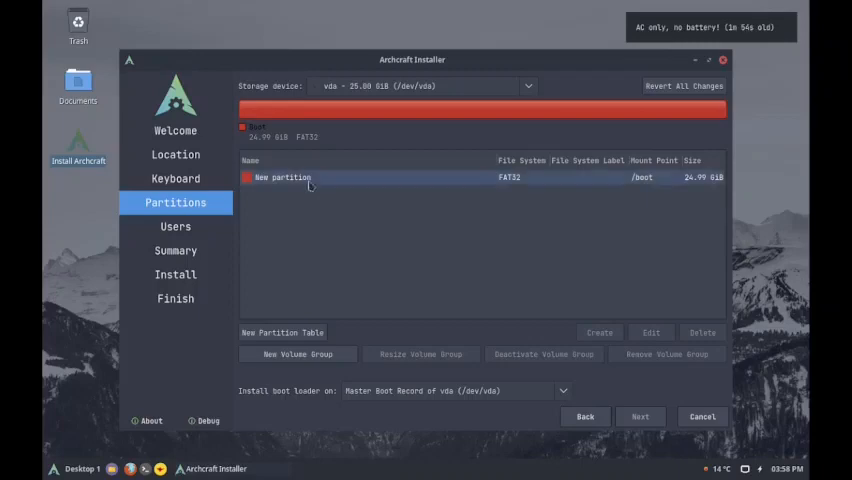
pyautogui.click(283, 177)
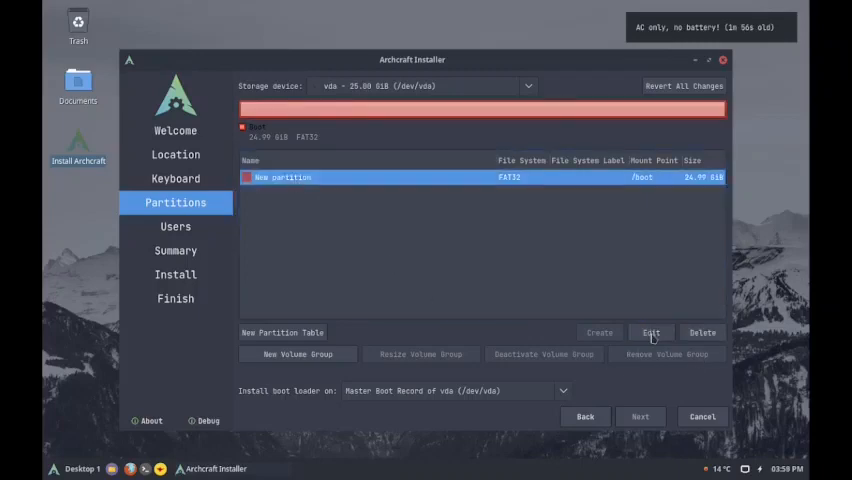
pyautogui.click(651, 332)
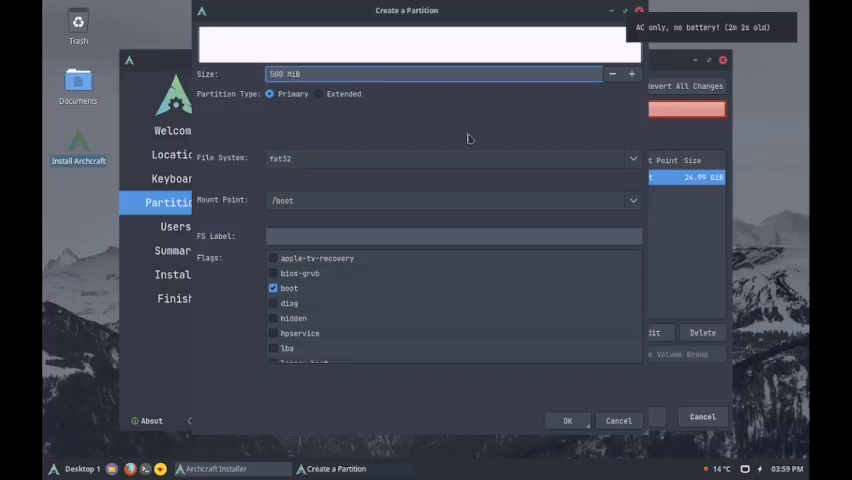
# Resize /boot to 500 MiB and select the remaining 24.51 GiB free space
pyautogui.click(567, 420)
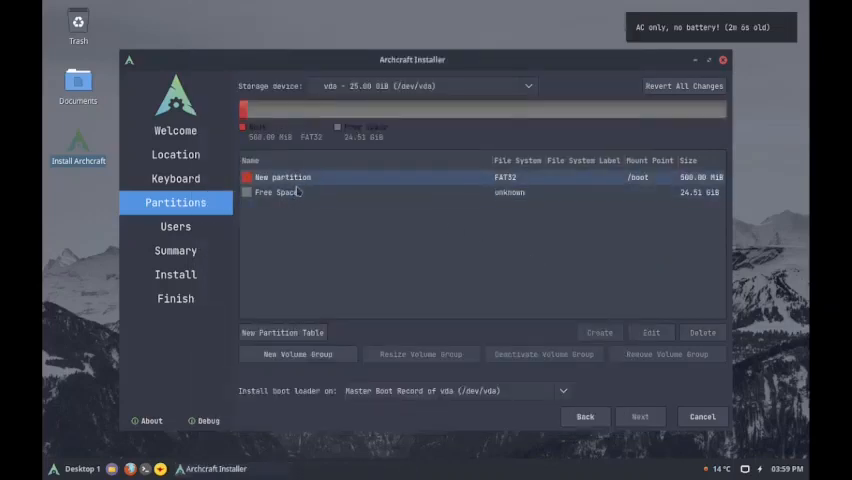
pyautogui.click(280, 192)
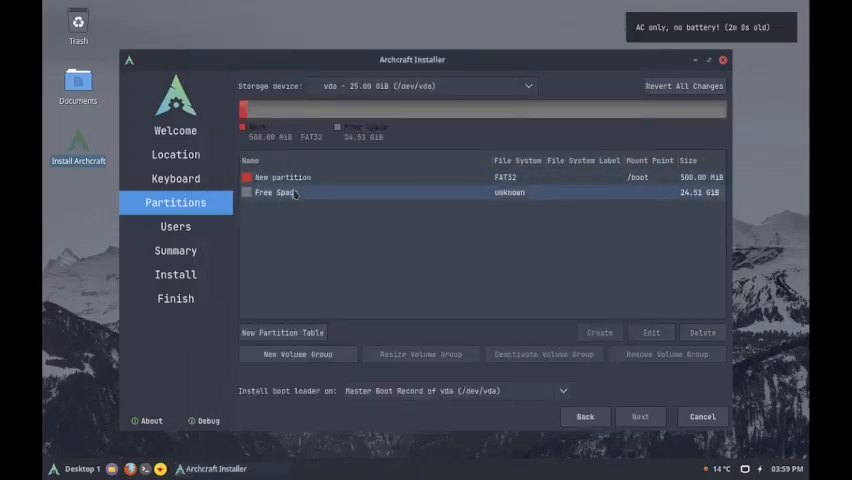
pyautogui.click(290, 192)
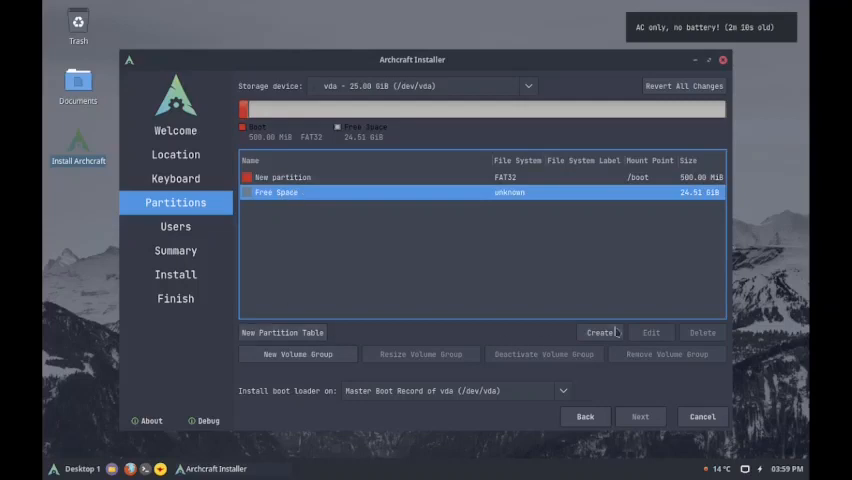
# Create a 24.51 GiB ext4 partition mounted at / with the root flag
pyautogui.click(600, 332)
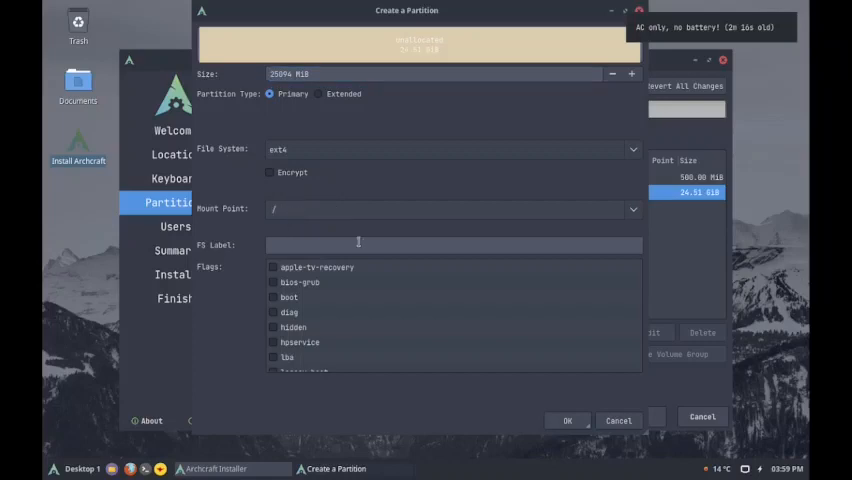
pyautogui.scroll(-3)
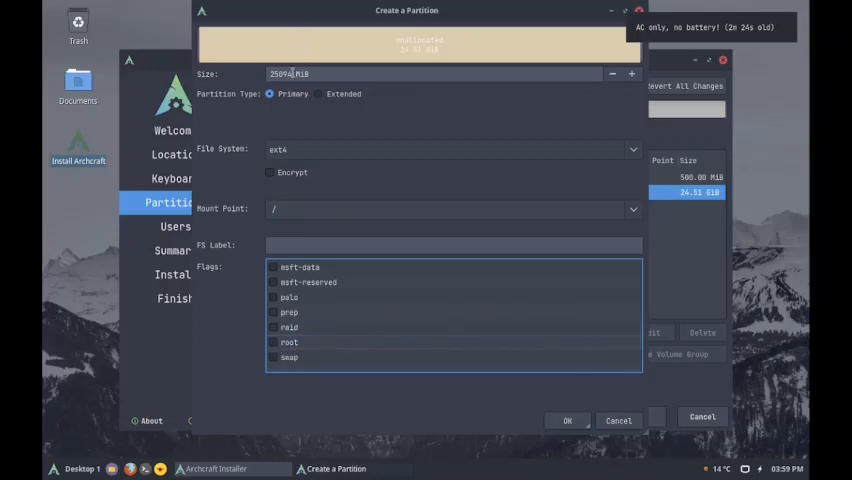
pyautogui.moveTo(278, 343)
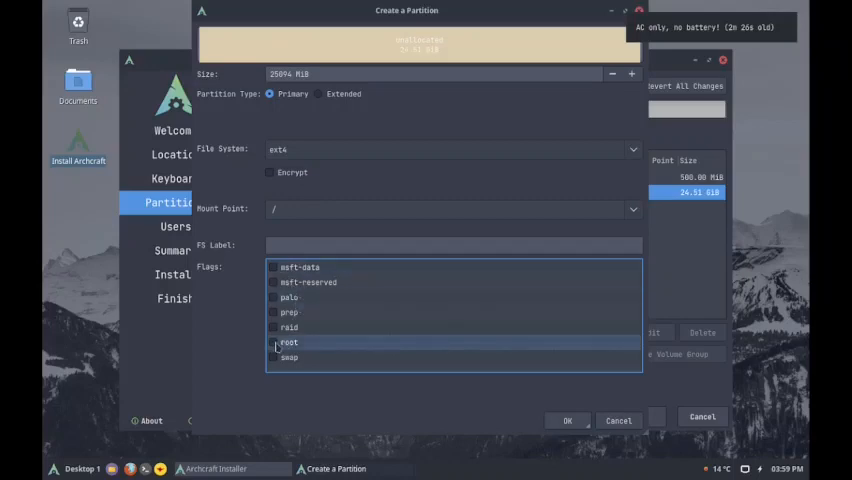
pyautogui.click(273, 342)
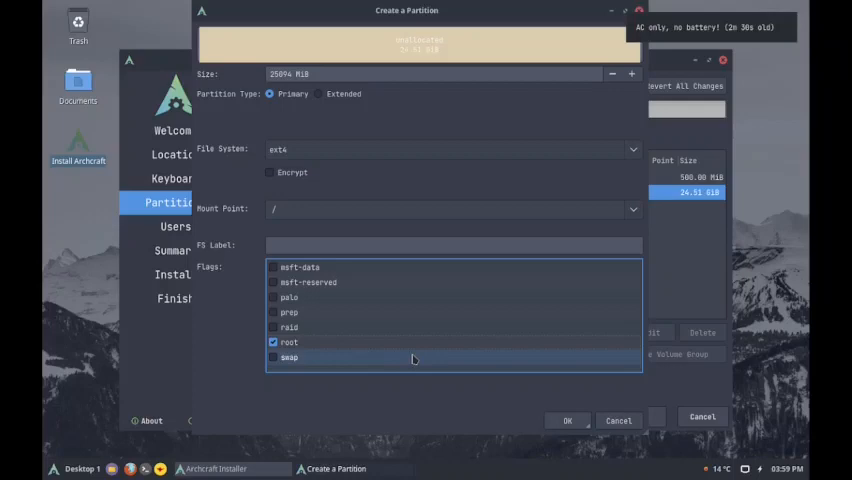
pyautogui.click(567, 420)
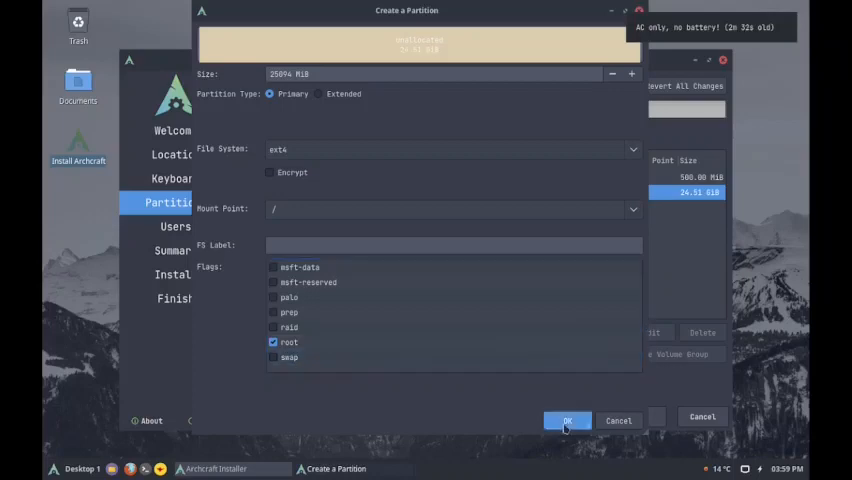
pyautogui.click(567, 420)
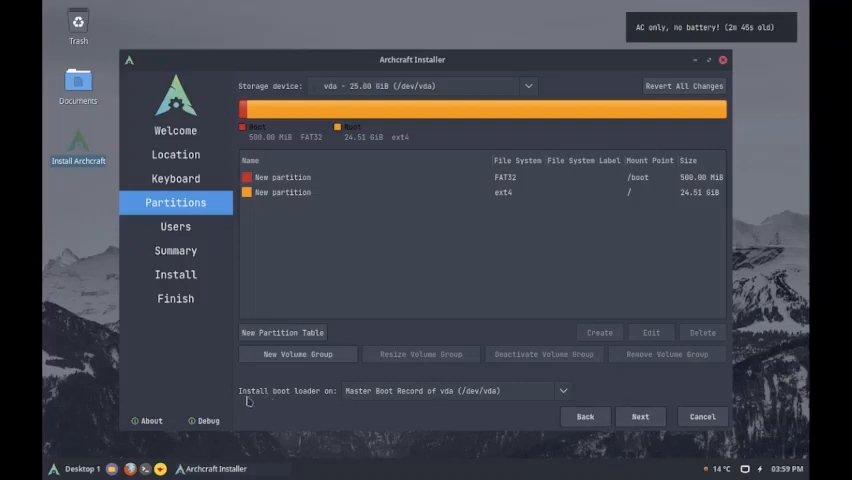
pyautogui.moveTo(510, 410)
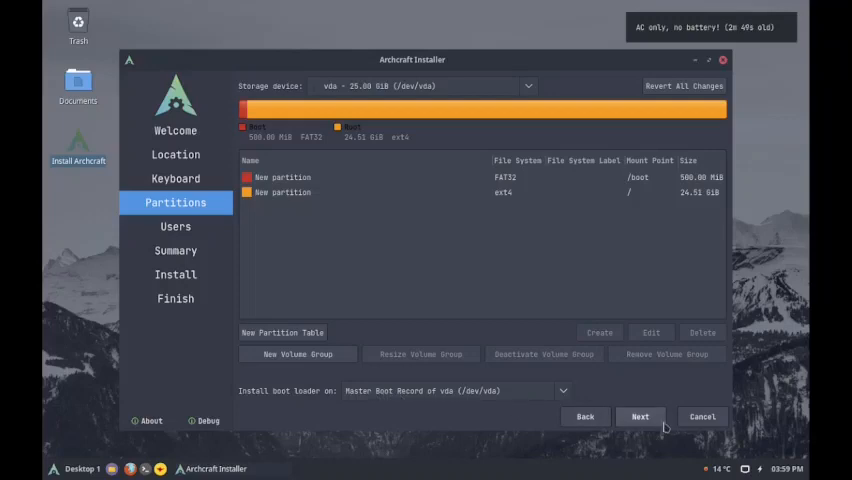
# Dismiss the GPT on BIOS notice and enter user, login, computer name and password
pyautogui.click(640, 416)
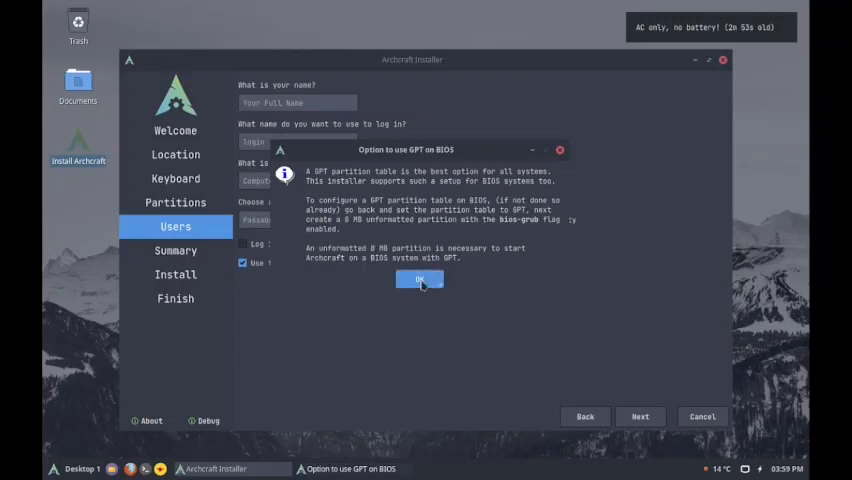
pyautogui.click(419, 279)
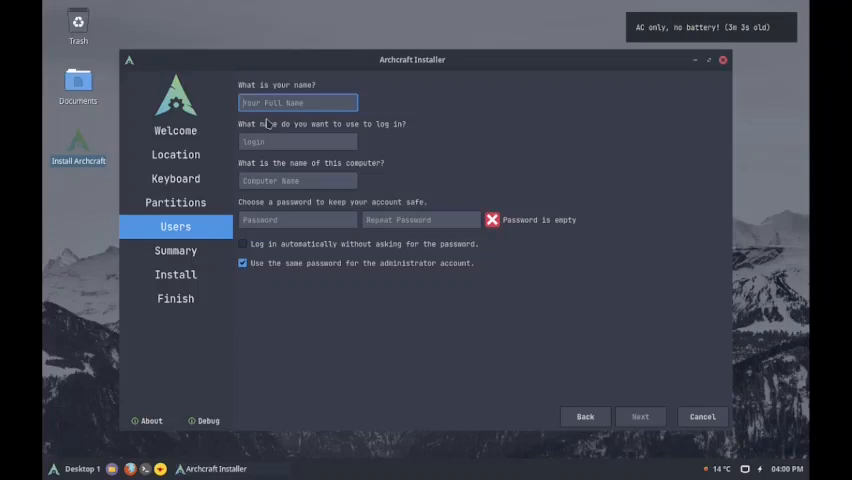
pyautogui.write('sam')
pyautogui.click(297, 180)
pyautogui.write('standardpc')
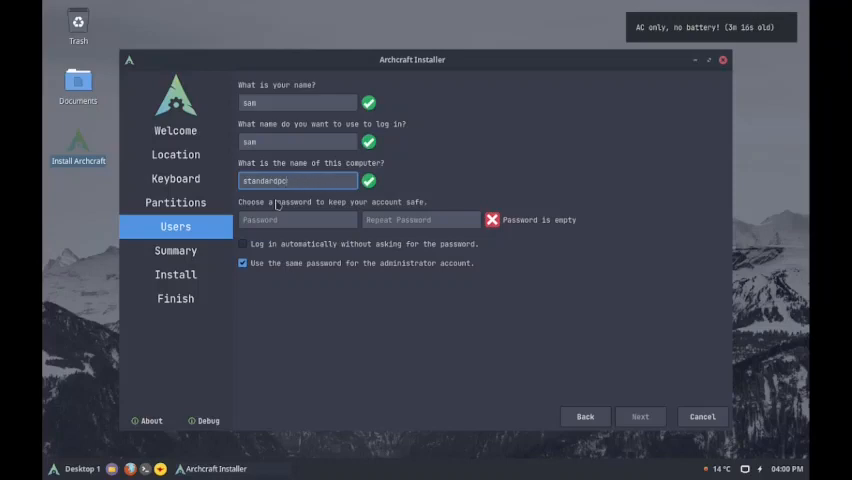
pyautogui.click(297, 219)
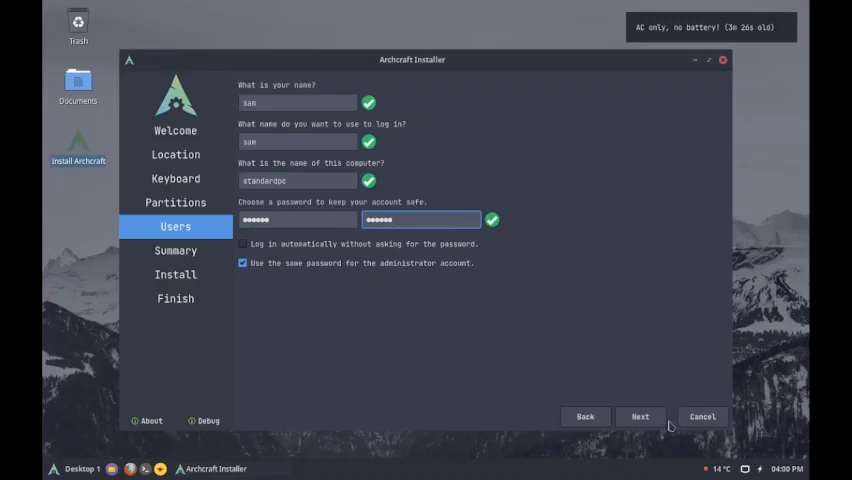
pyautogui.click(639, 416)
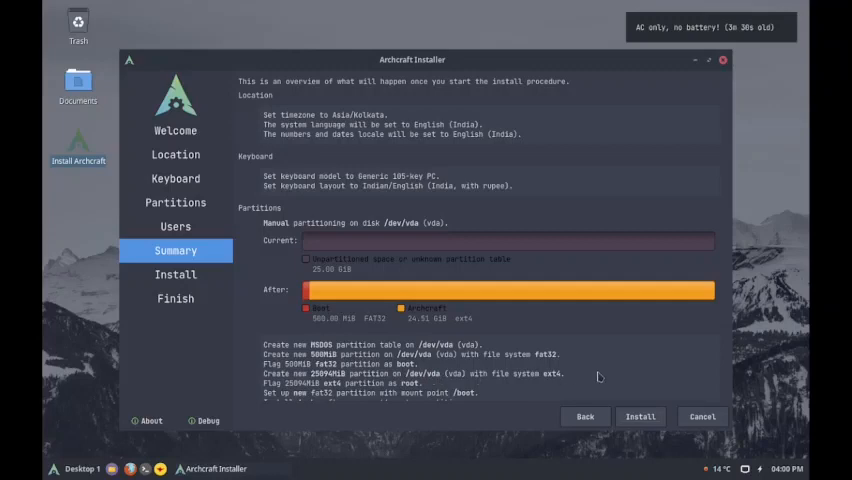
pyautogui.moveTo(679, 301)
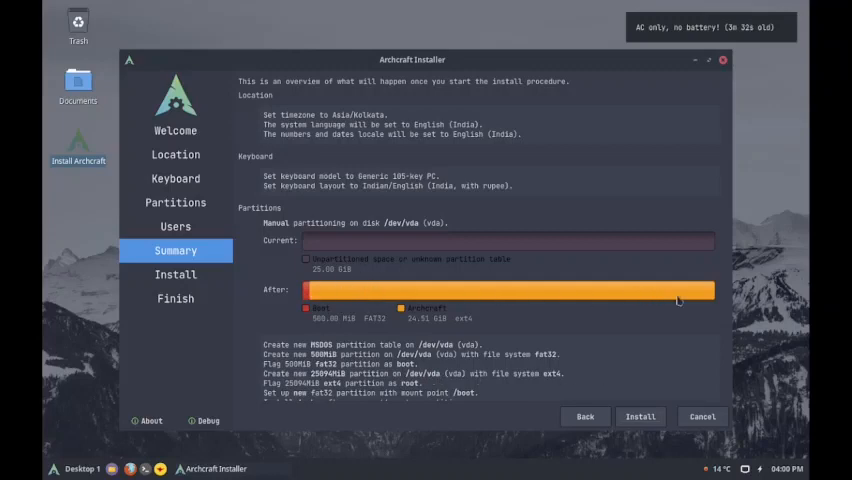
pyautogui.moveTo(518, 383)
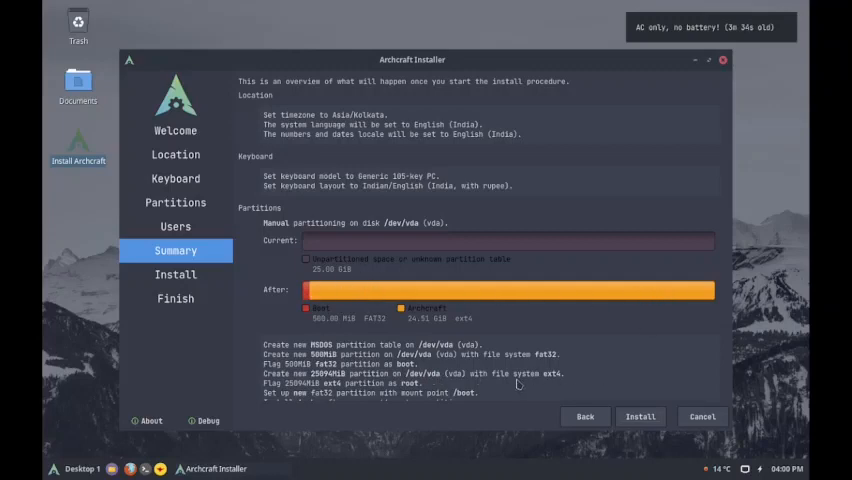
# Review the partition summary and start installing Archcraft
pyautogui.scroll(-3)
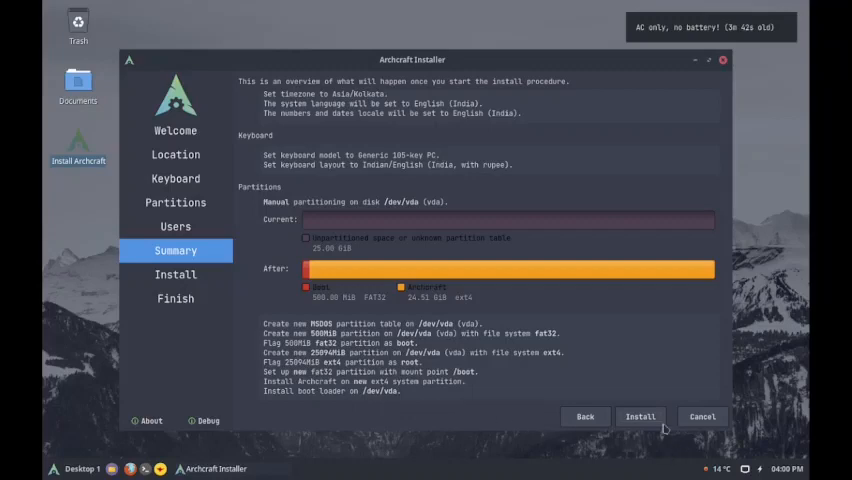
pyautogui.click(639, 416)
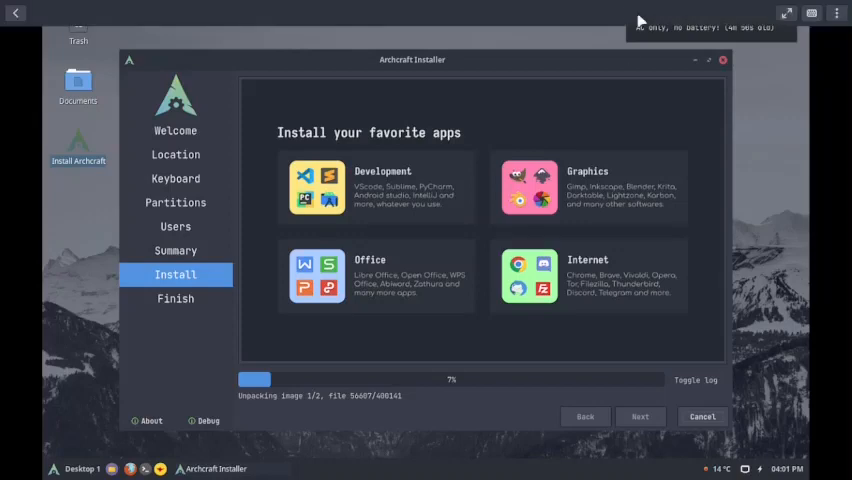
pyautogui.moveTo(648, 38)
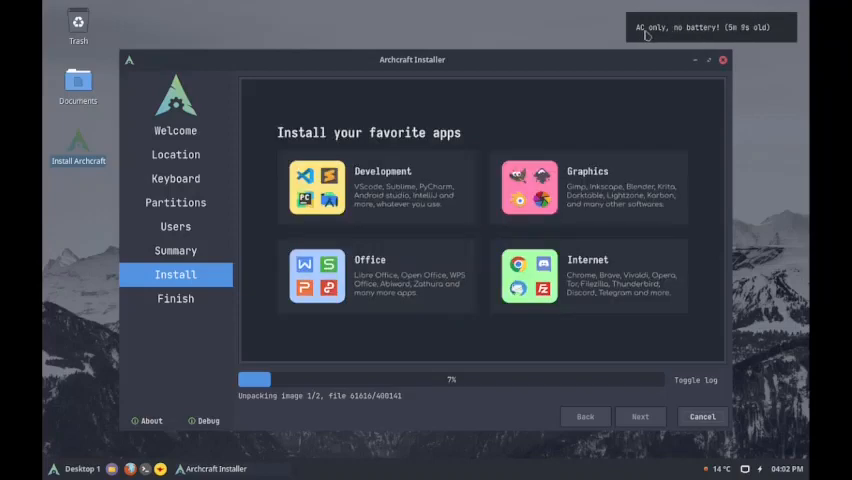
pyautogui.moveTo(691, 34)
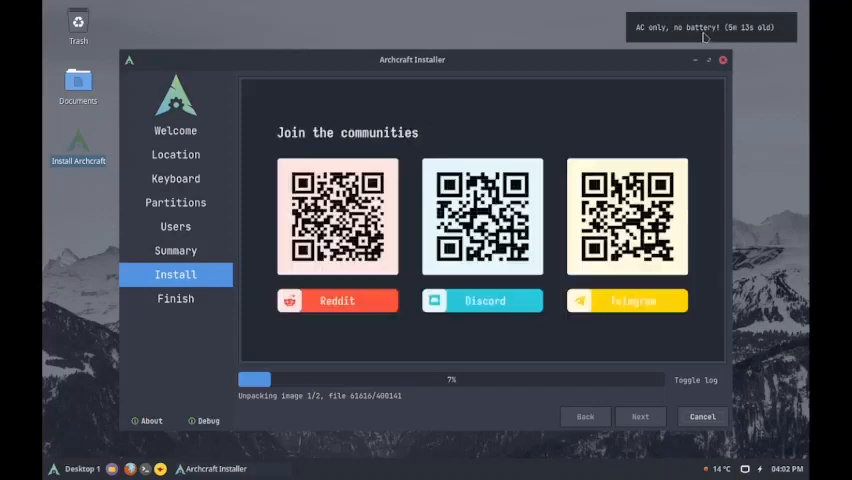
pyautogui.moveTo(633, 40)
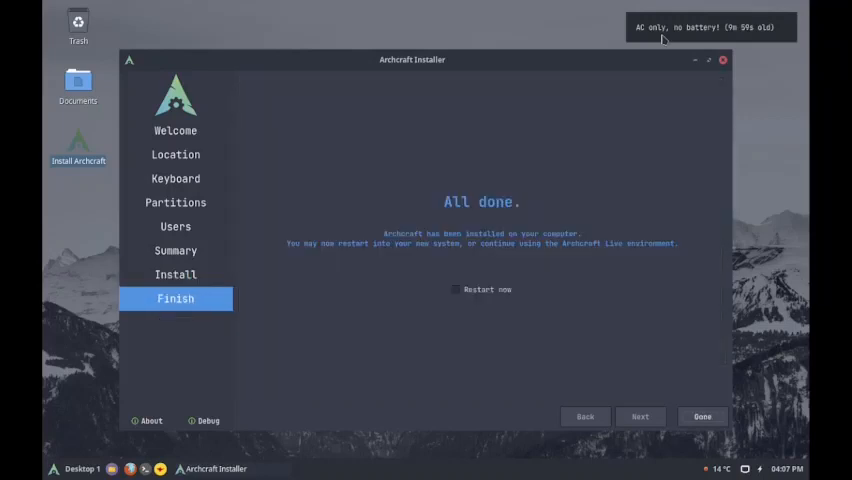
pyautogui.moveTo(607, 21)
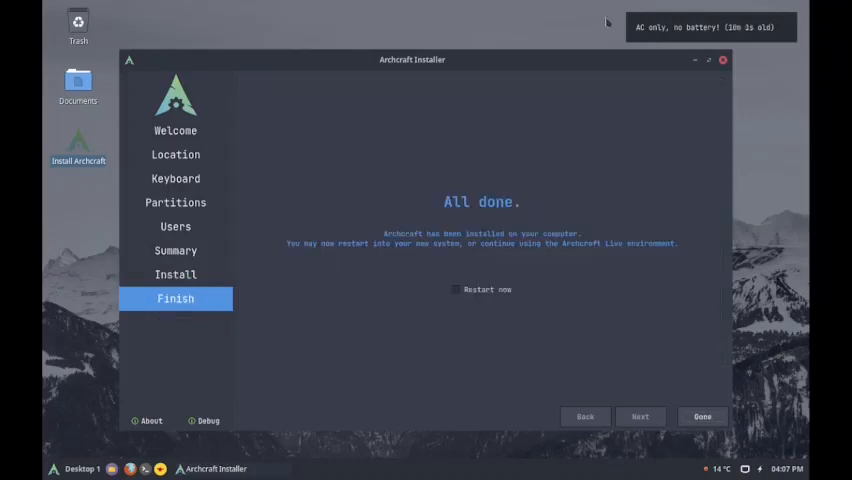